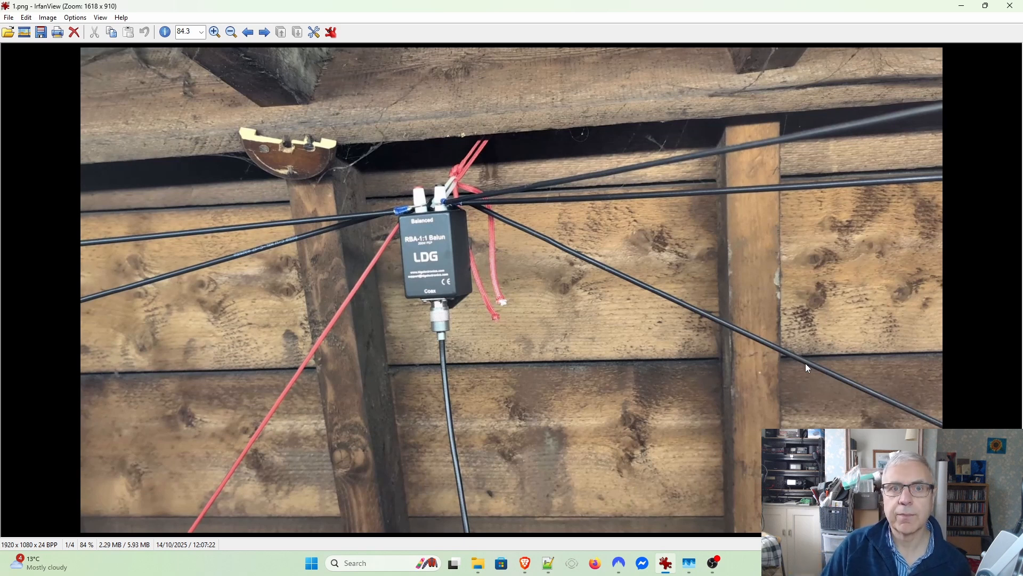
pyautogui.moveTo(619, 272)
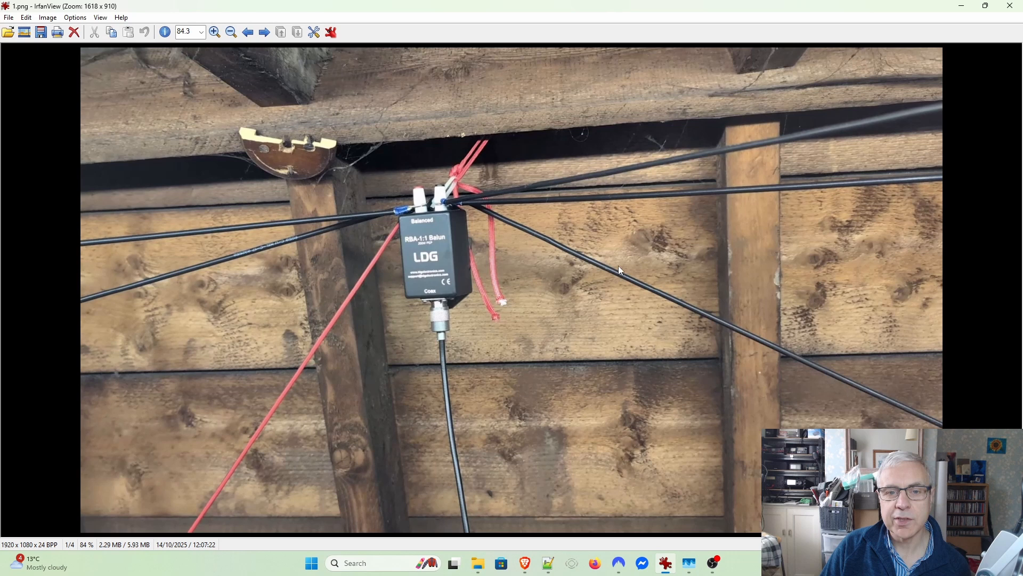
pyautogui.moveTo(639, 126)
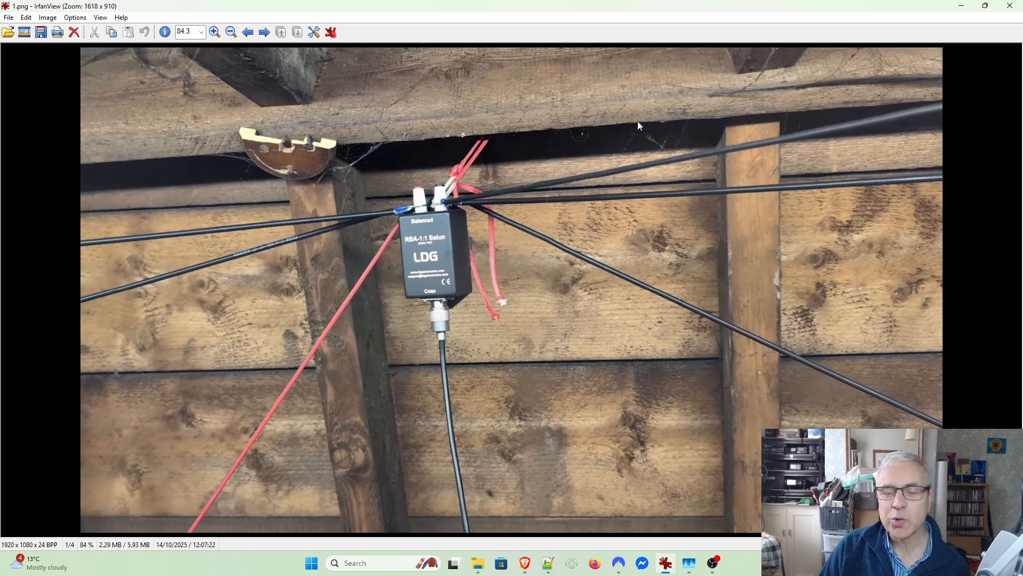
pyautogui.moveTo(661, 270)
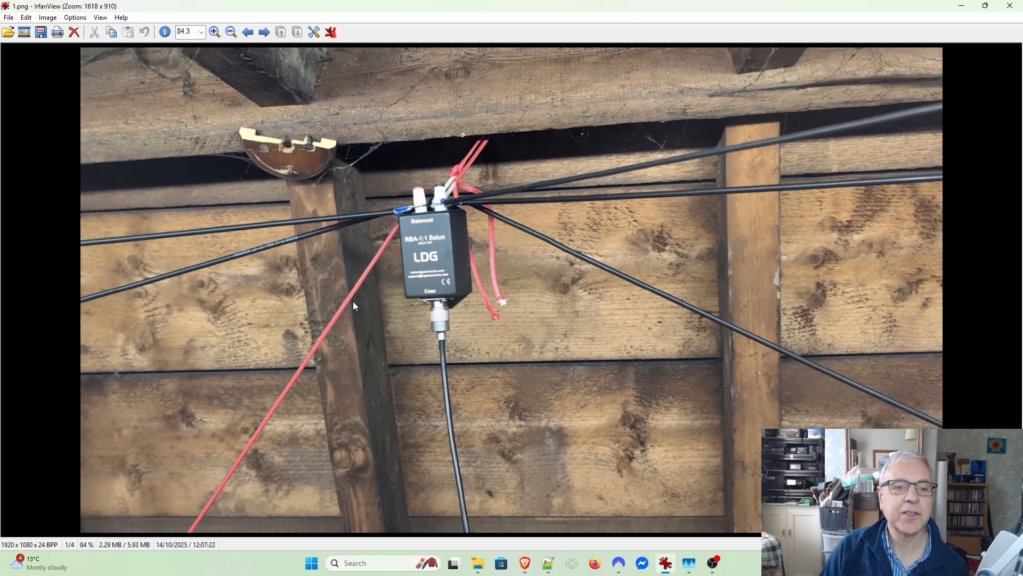
pyautogui.moveTo(499, 311)
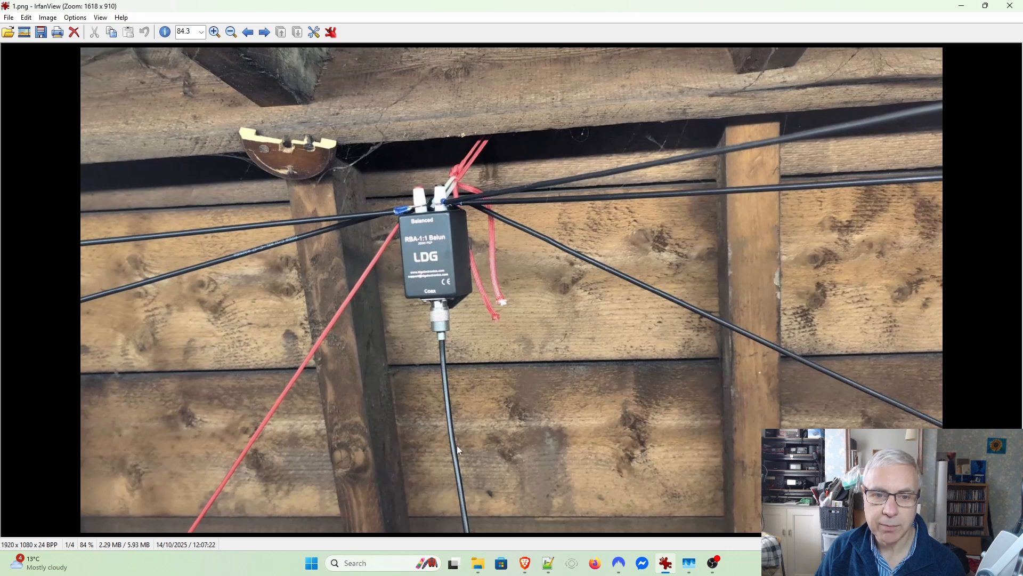
pyautogui.moveTo(440, 395)
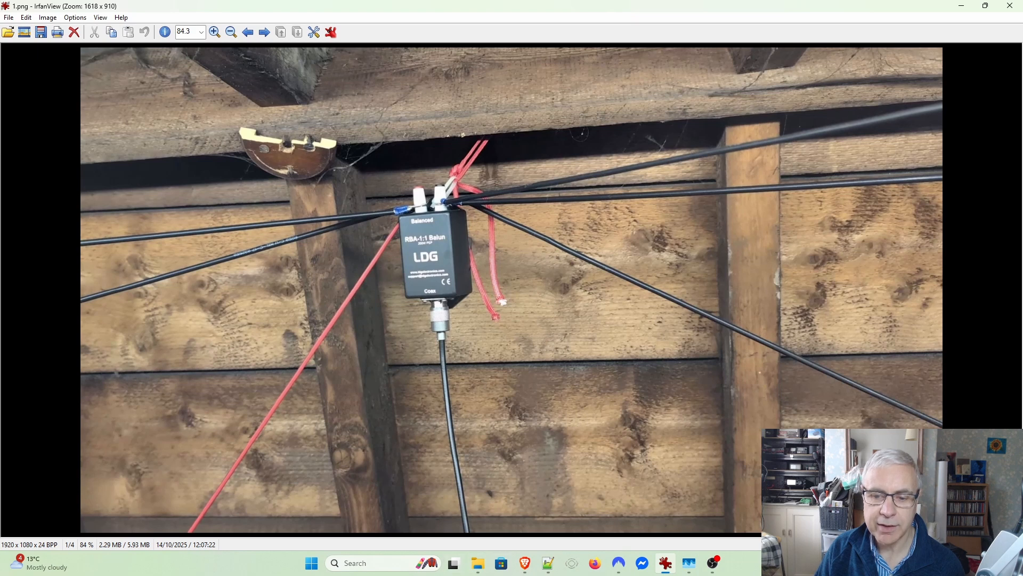
pyautogui.moveTo(593, 408)
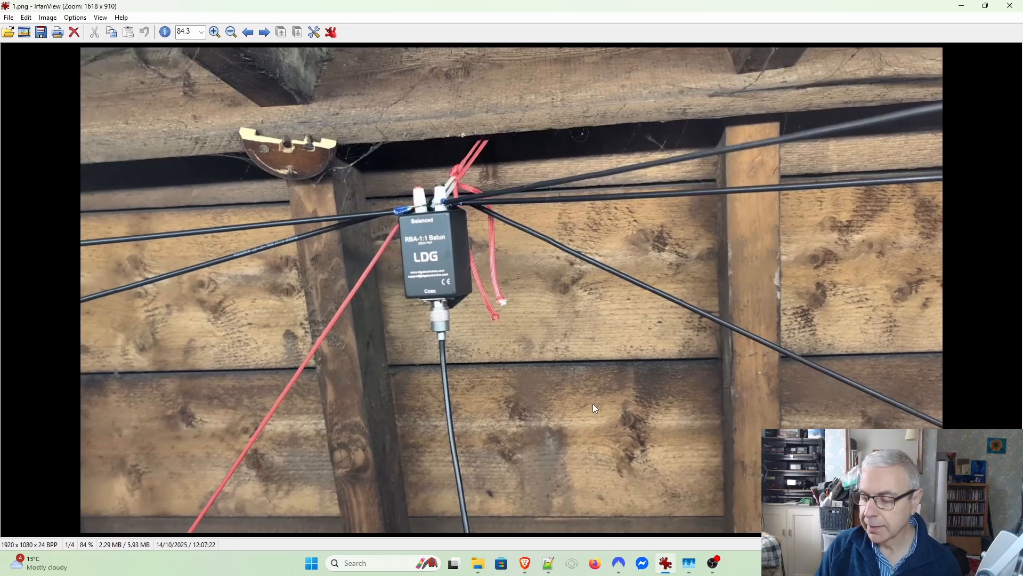
pyautogui.moveTo(555, 366)
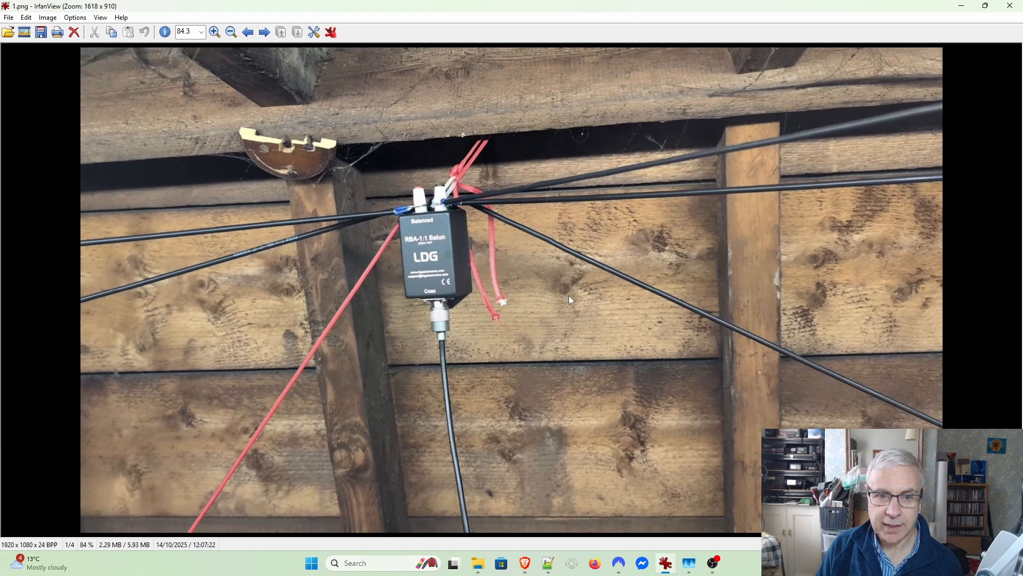
pyautogui.moveTo(631, 229)
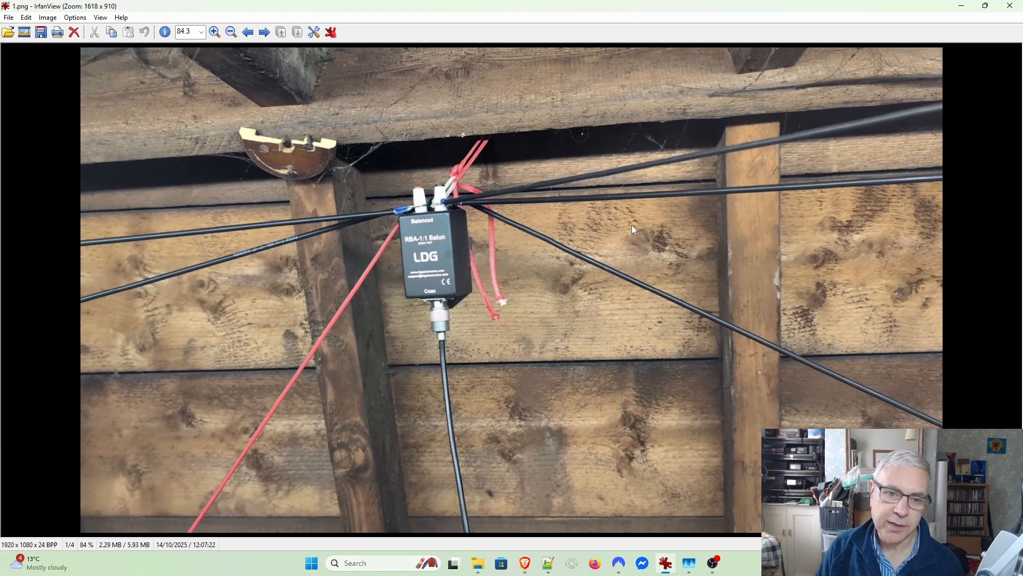
pyautogui.moveTo(546, 301)
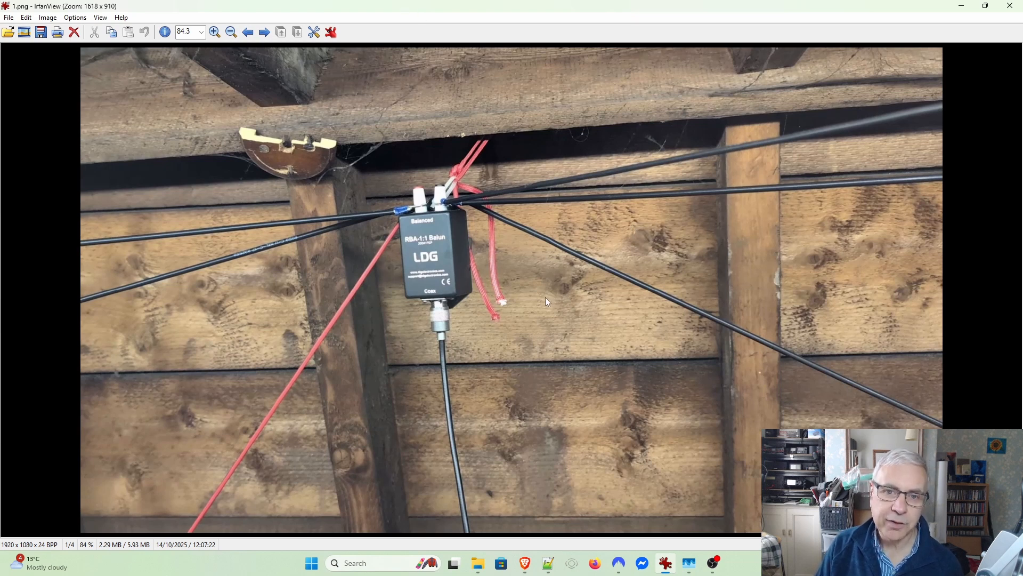
pyautogui.moveTo(608, 107)
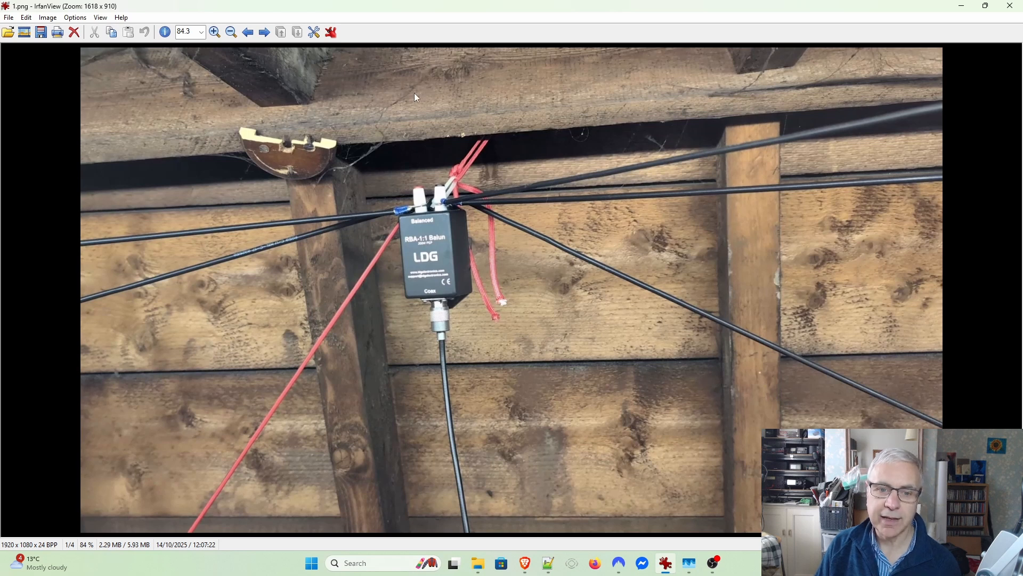
pyautogui.moveTo(474, 463)
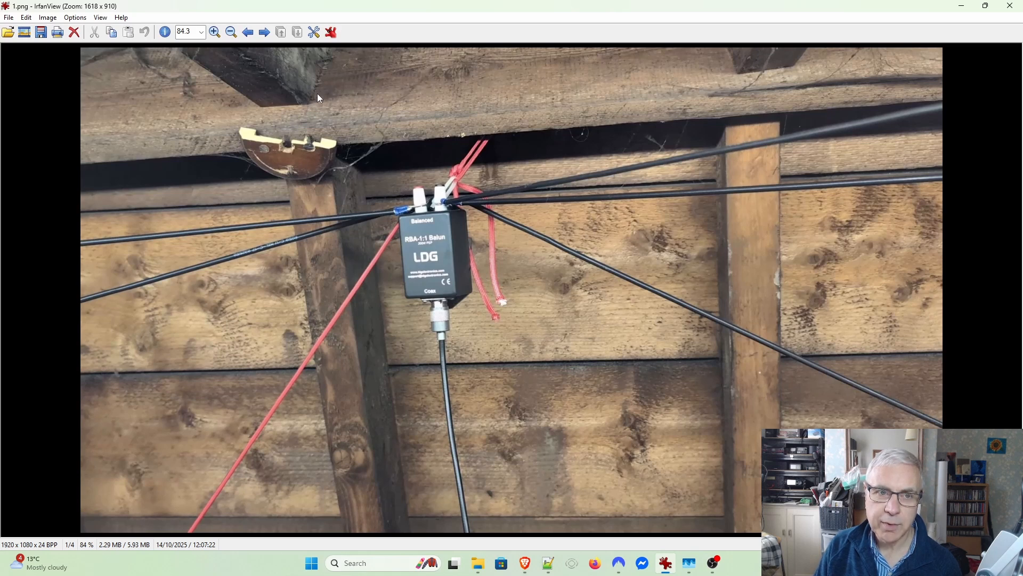
pyautogui.moveTo(265, 32)
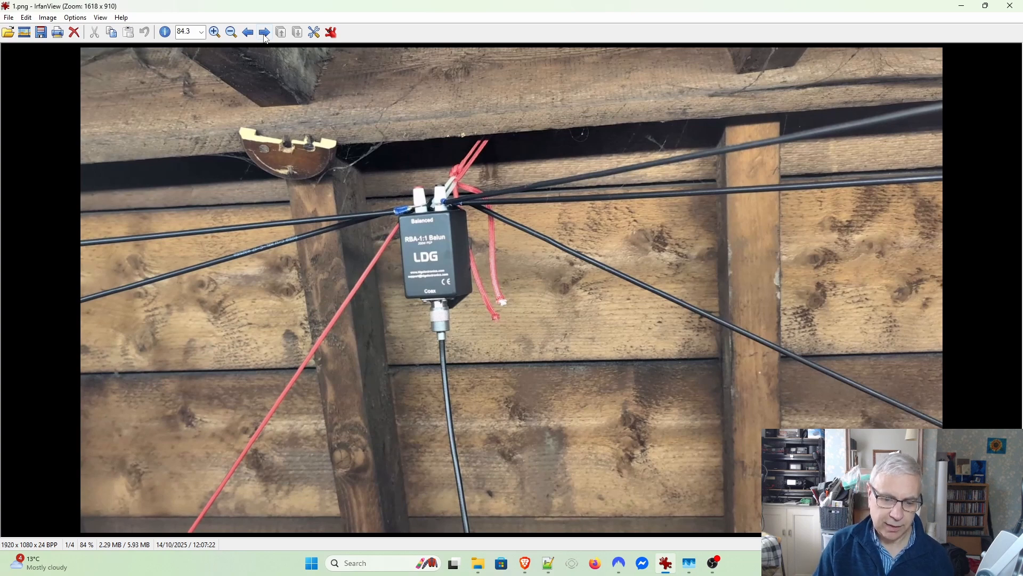
# Advance to the next photo, 3.jpg, showing the white cylindrical line isolator.
pyautogui.click(264, 32)
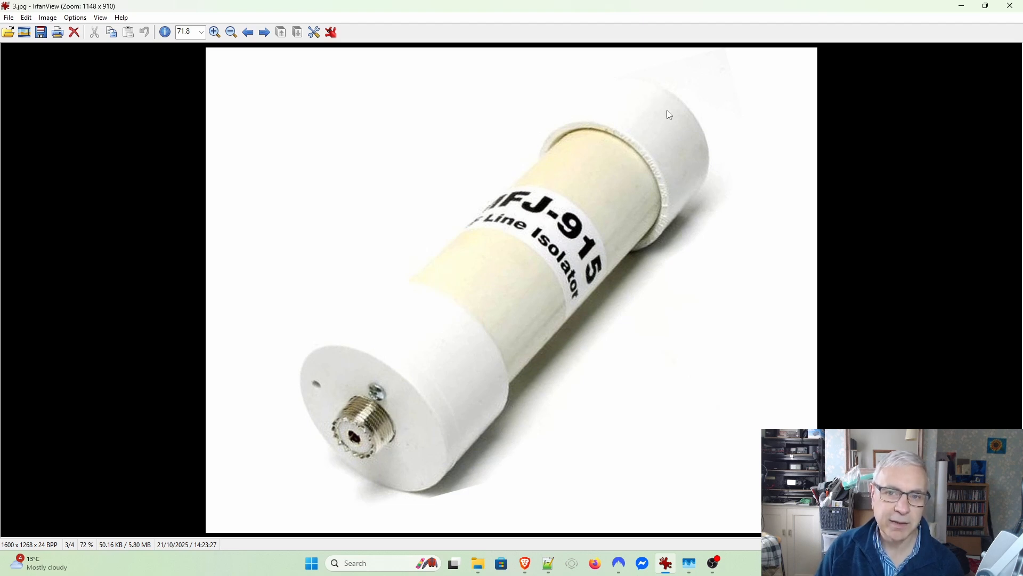
pyautogui.moveTo(666, 135)
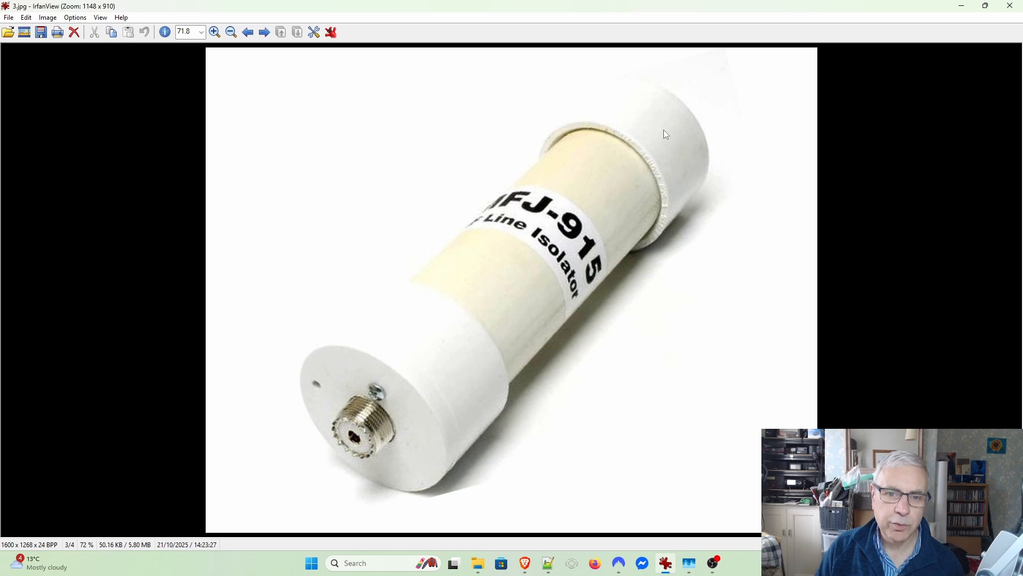
pyautogui.moveTo(543, 221)
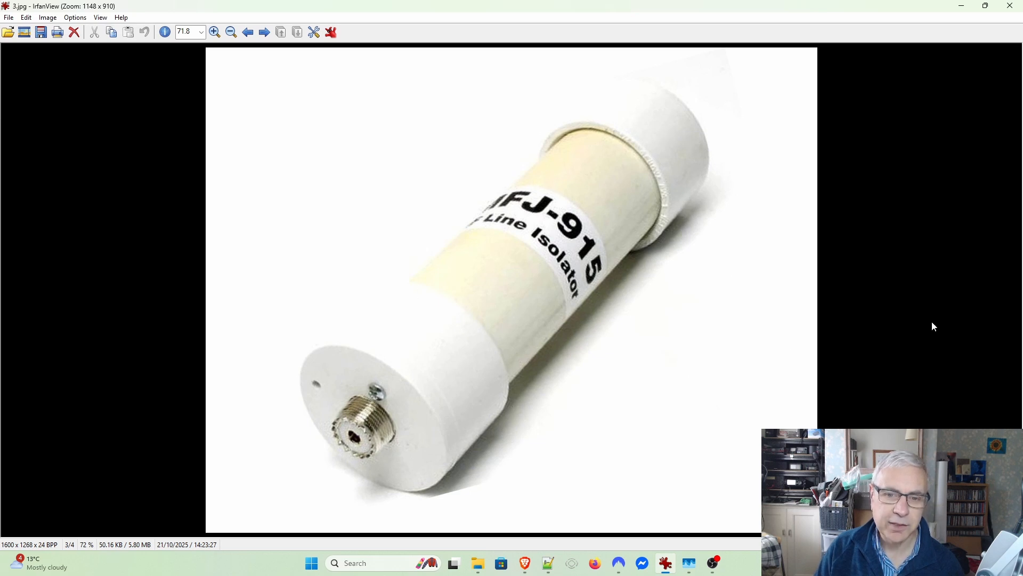
pyautogui.moveTo(904, 332)
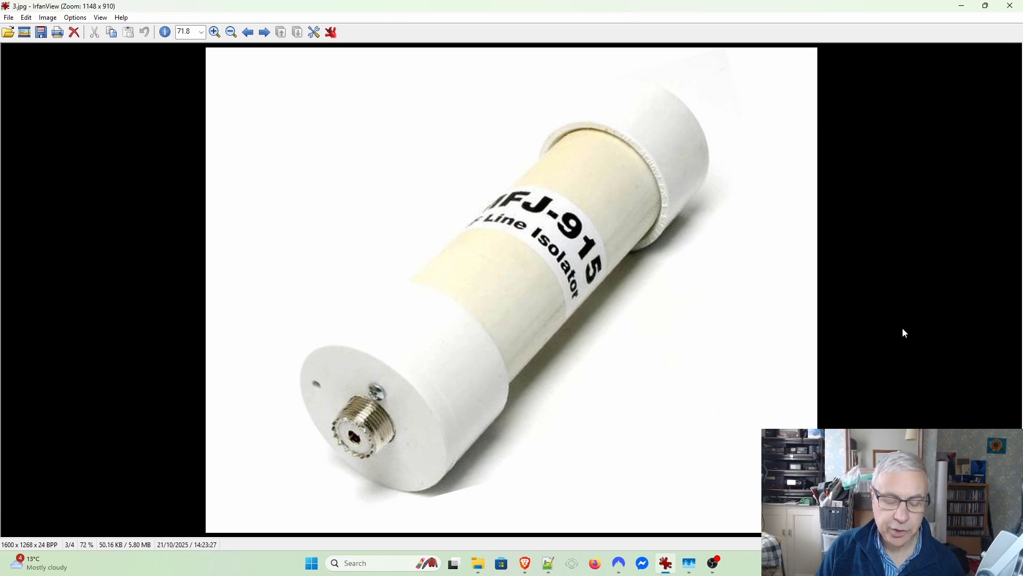
pyautogui.moveTo(830, 287)
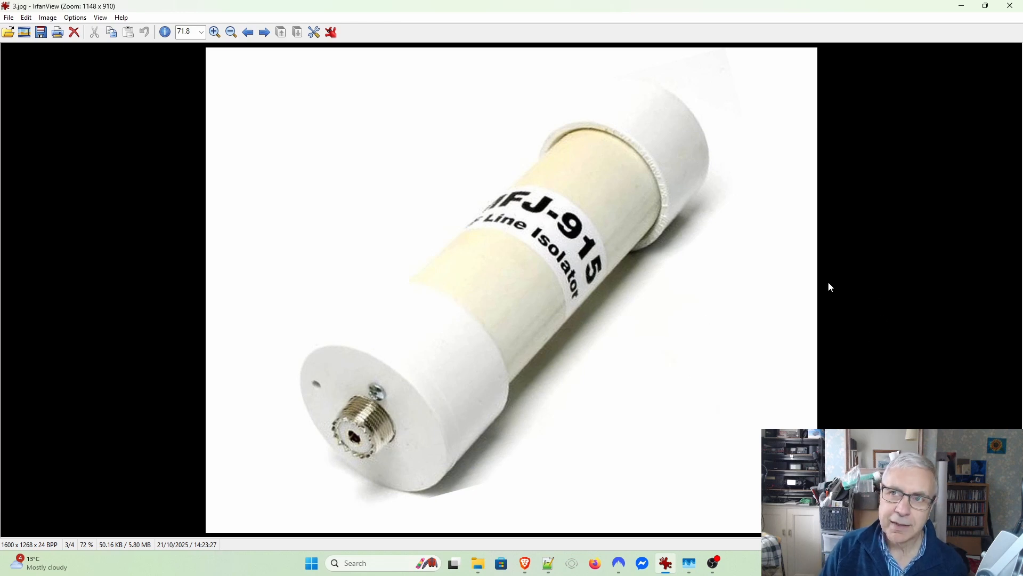
pyautogui.moveTo(932, 248)
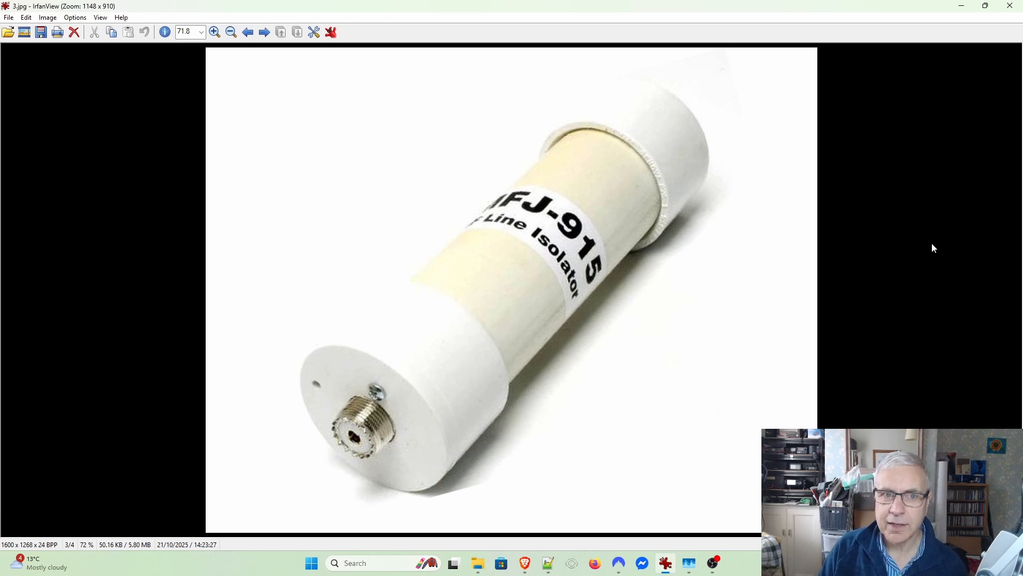
pyautogui.moveTo(909, 282)
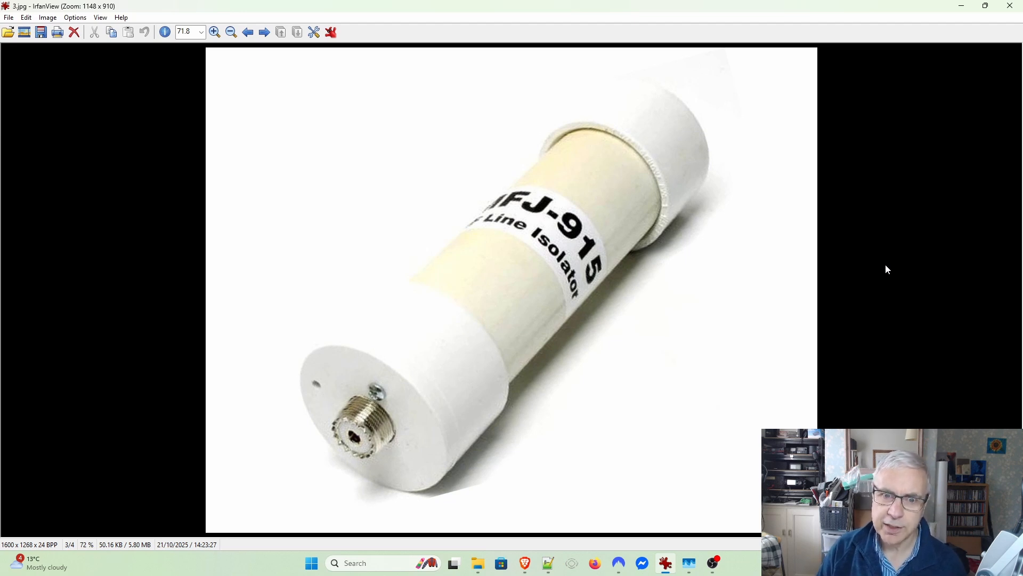
pyautogui.moveTo(881, 270)
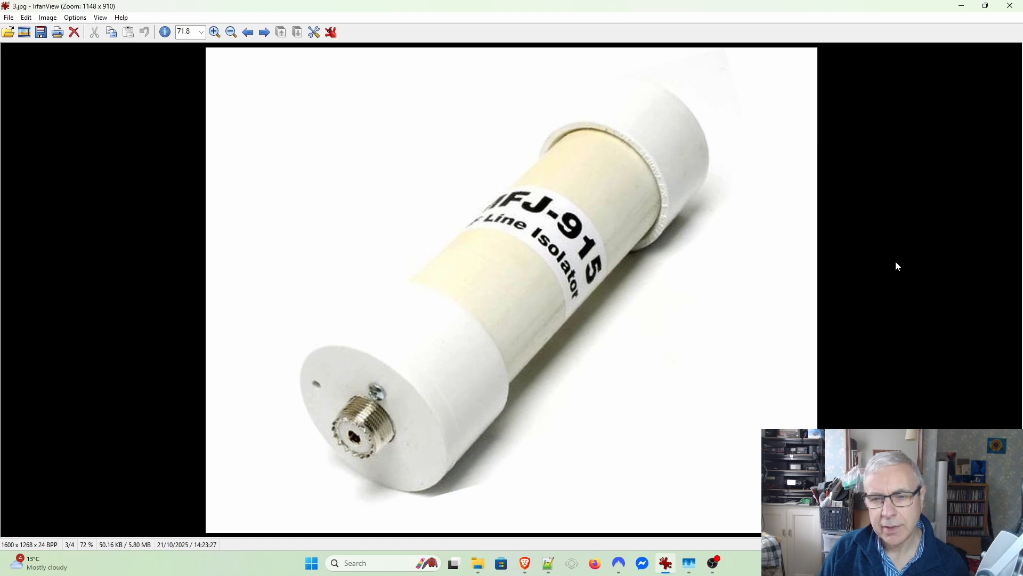
pyautogui.moveTo(326, 80)
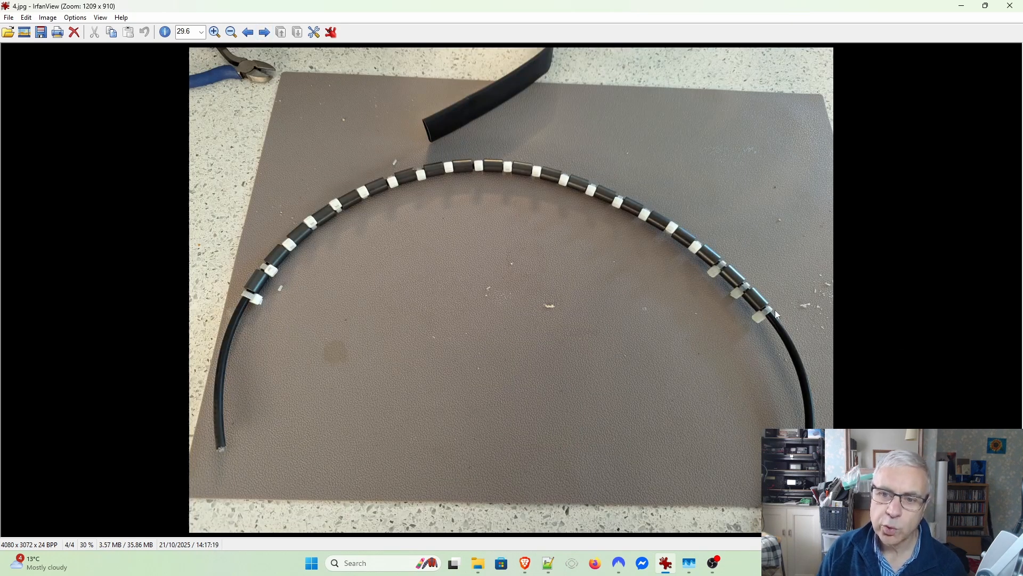
pyautogui.moveTo(219, 444)
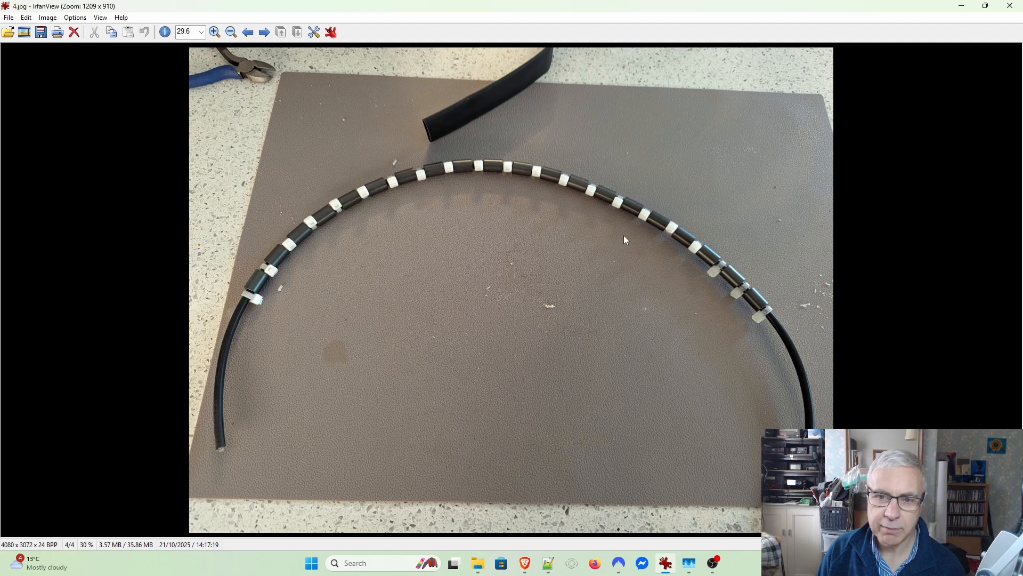
pyautogui.moveTo(770, 311)
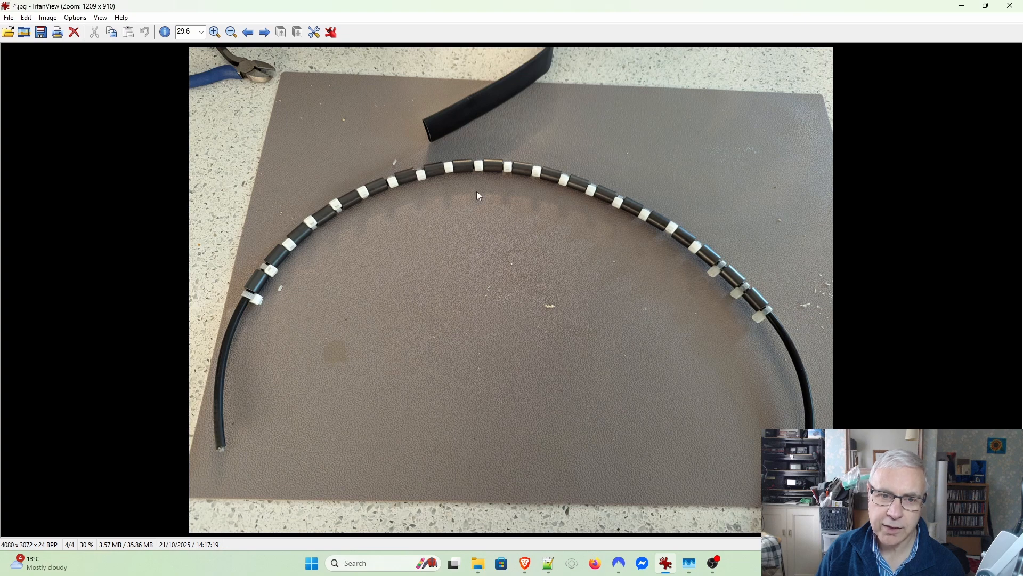
pyautogui.moveTo(233, 253)
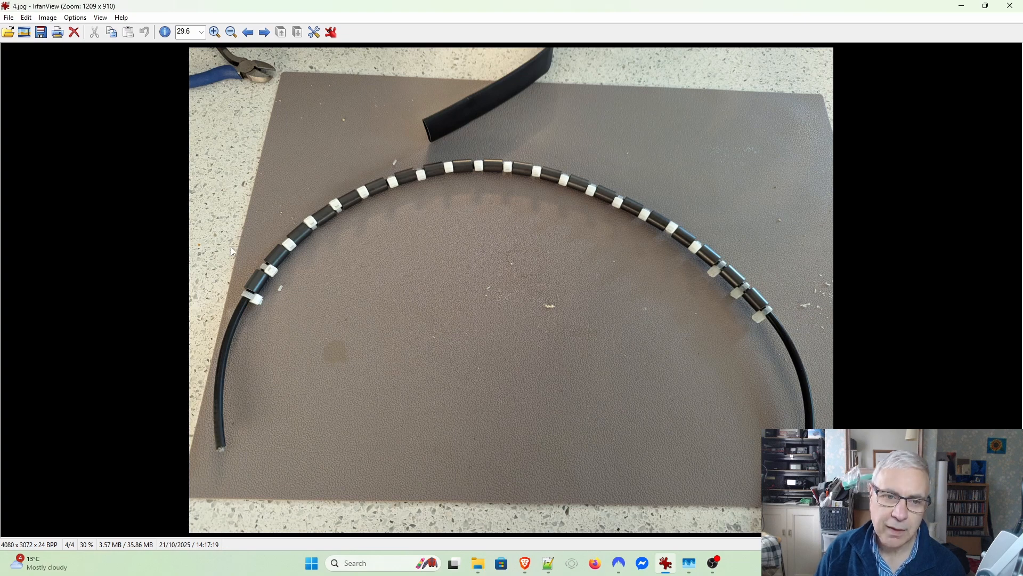
pyautogui.moveTo(431, 184)
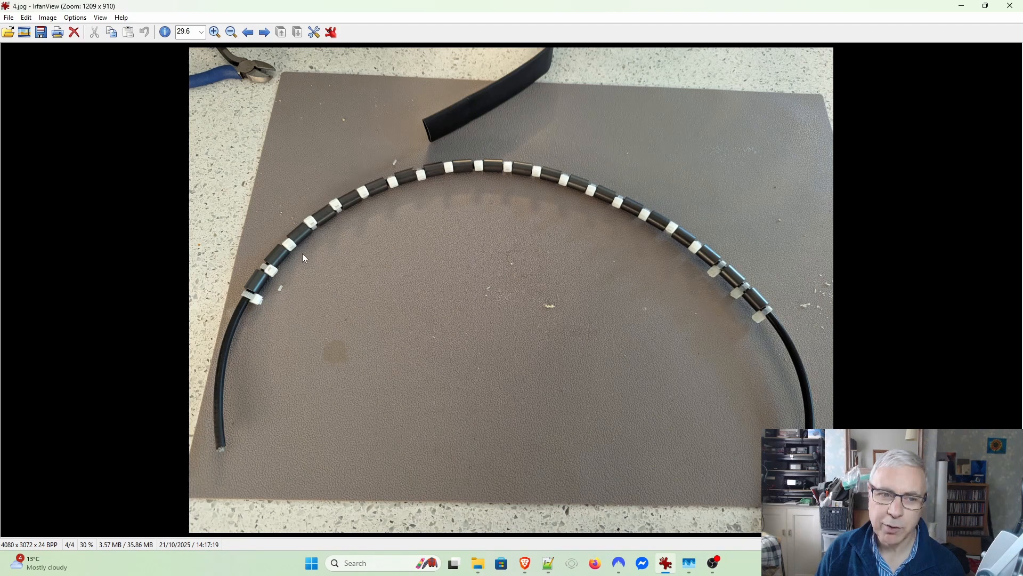
pyautogui.moveTo(521, 85)
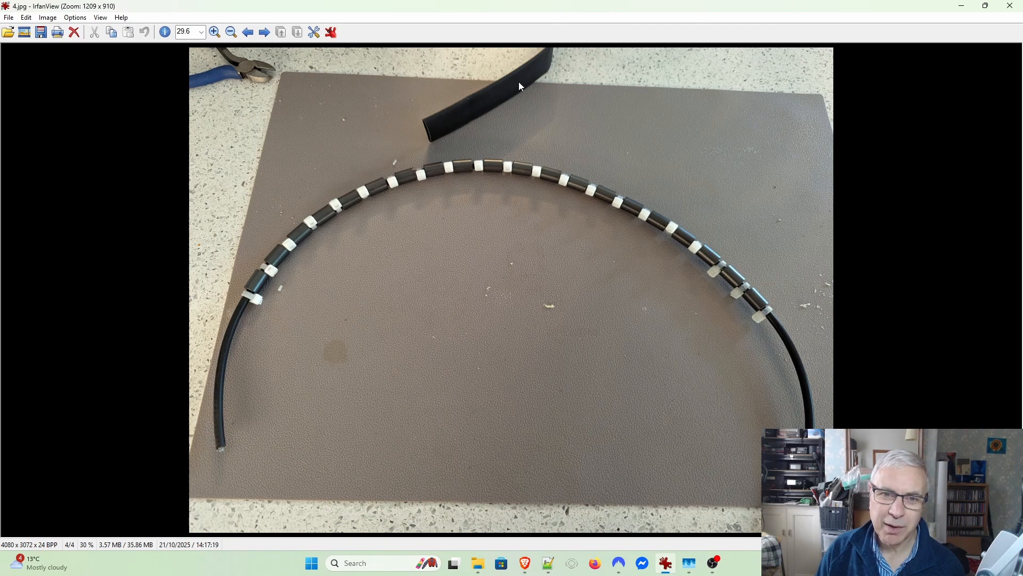
pyautogui.moveTo(486, 90)
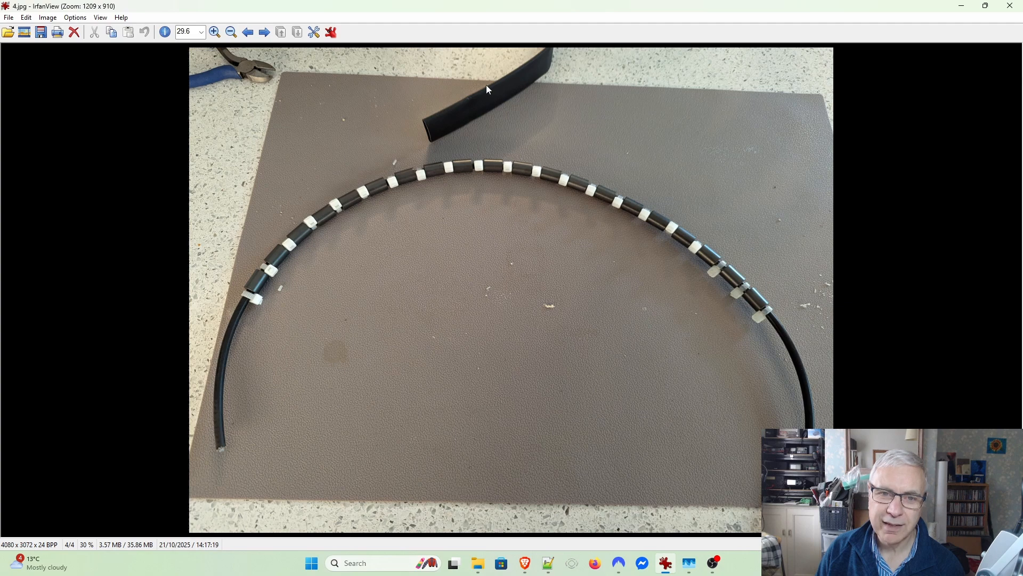
pyautogui.moveTo(545, 73)
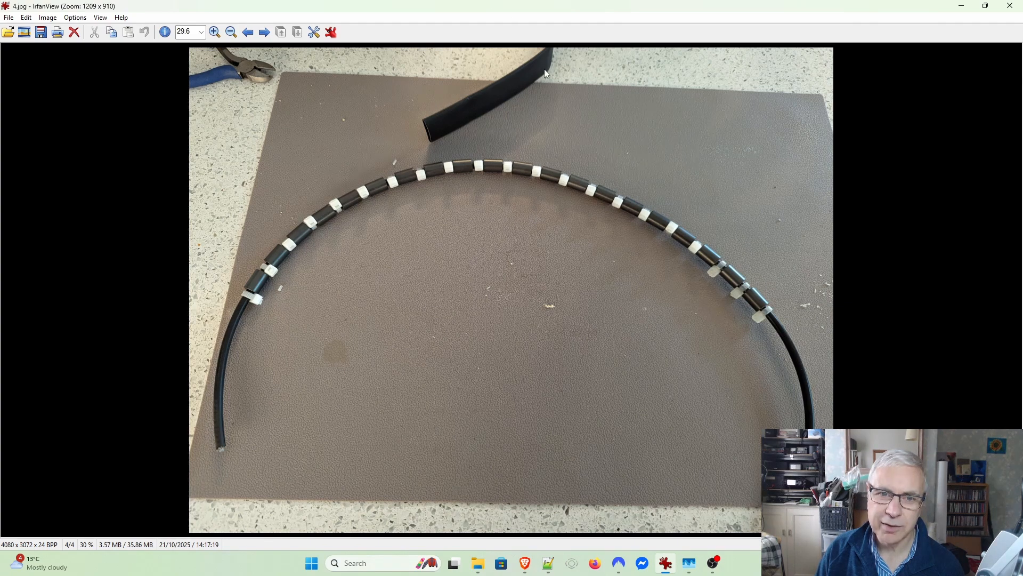
pyautogui.moveTo(207, 269)
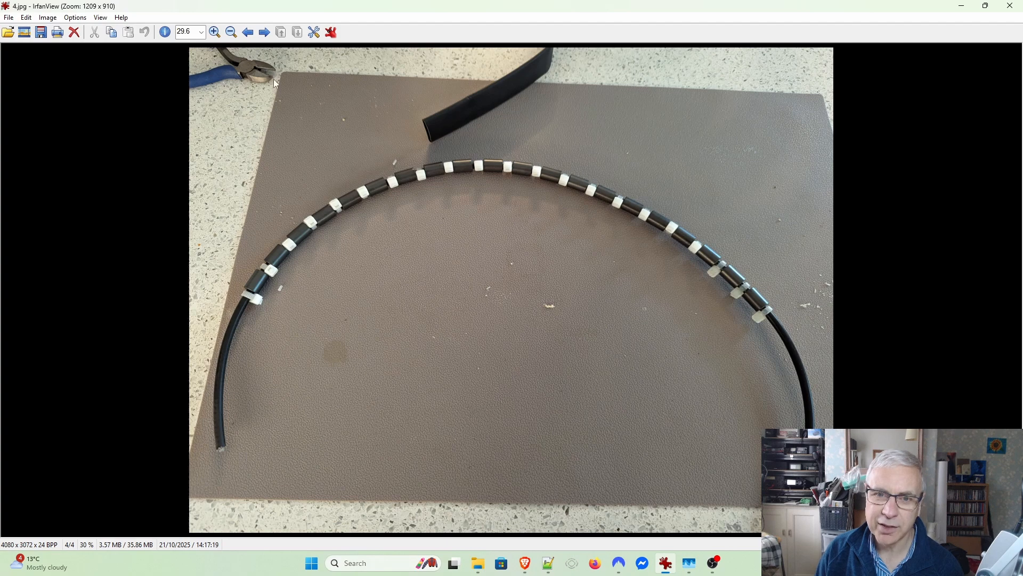
pyautogui.moveTo(588, 393)
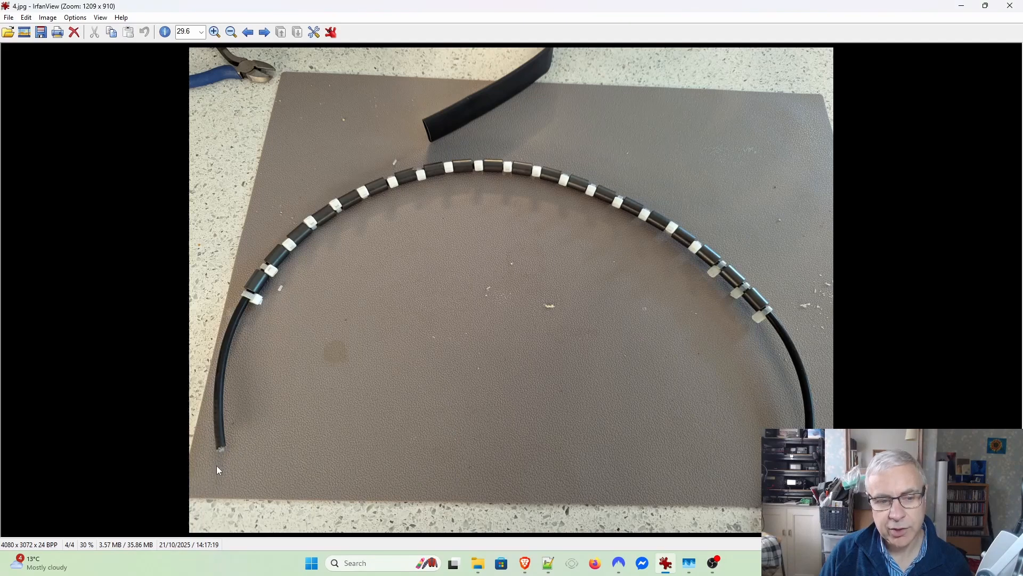
pyautogui.moveTo(206, 447)
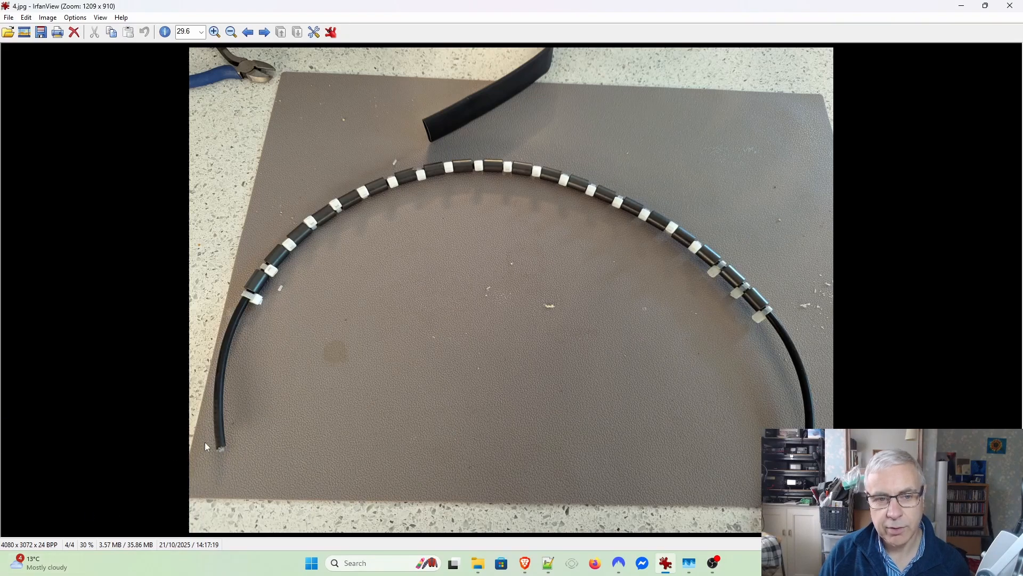
pyautogui.moveTo(1018, 204)
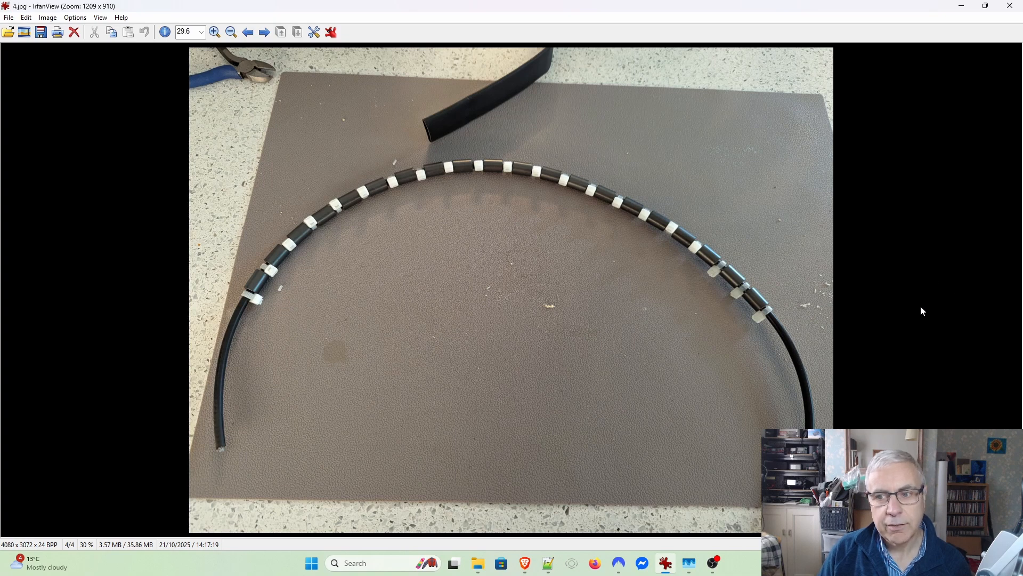
pyautogui.moveTo(920, 305)
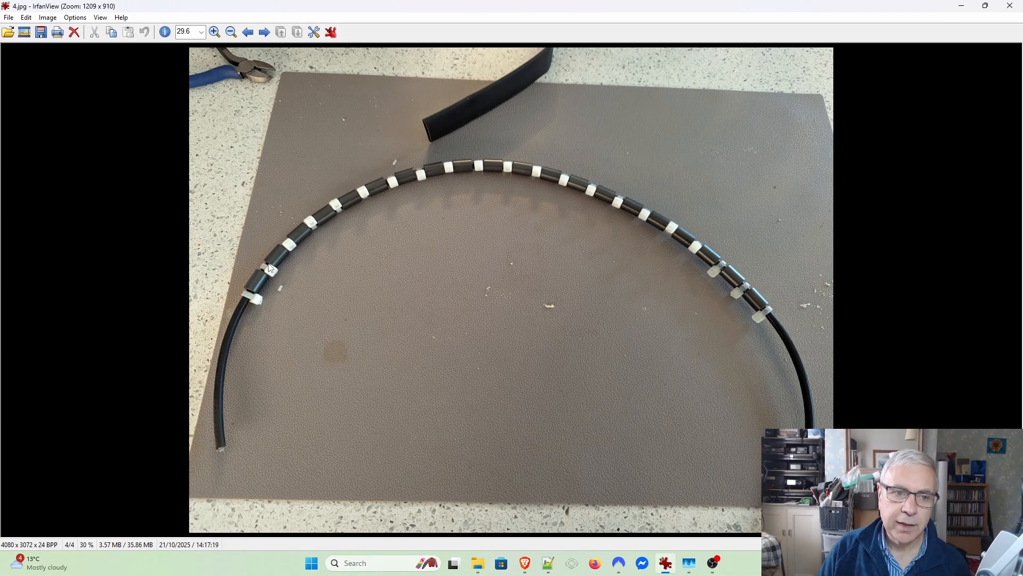
pyautogui.moveTo(374, 203)
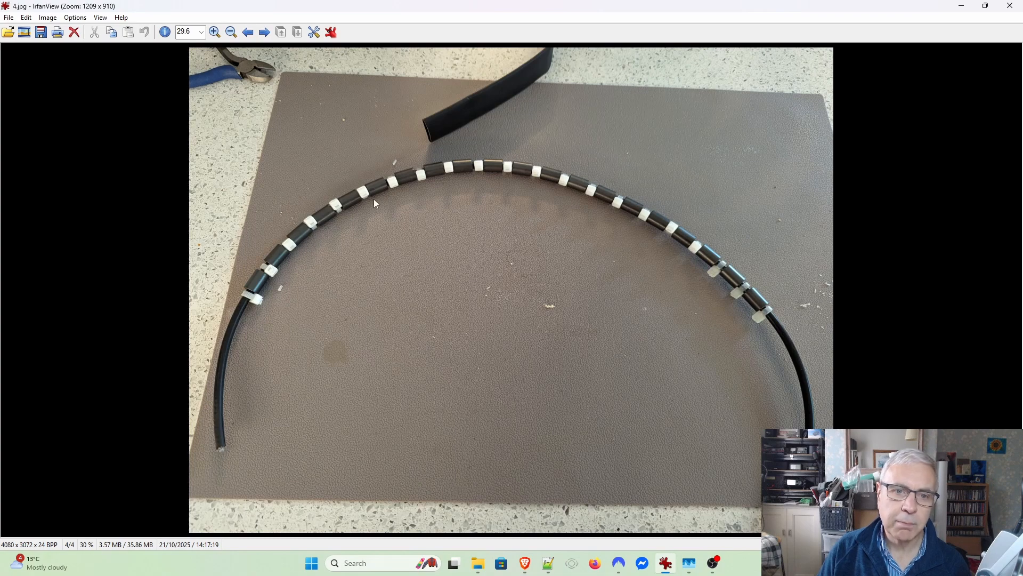